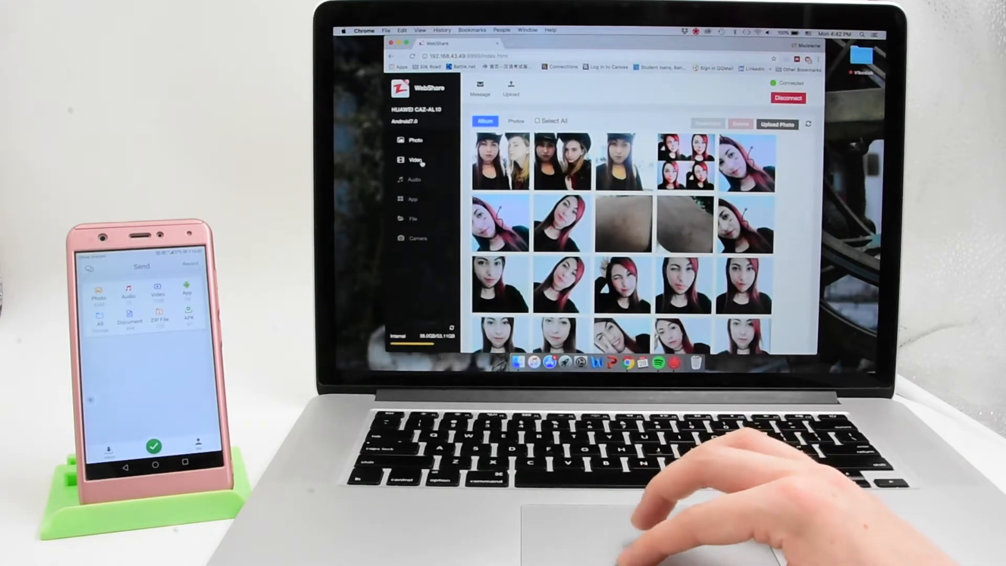
Step: Browse the phone's Video, Audio, App and File sections, then open the remote Camera view
click(415, 160)
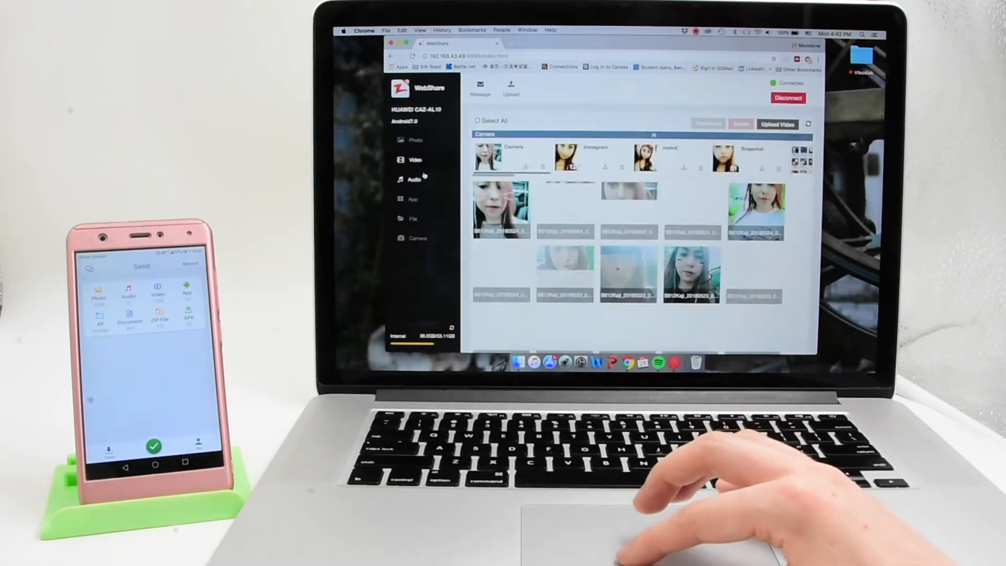
click(414, 178)
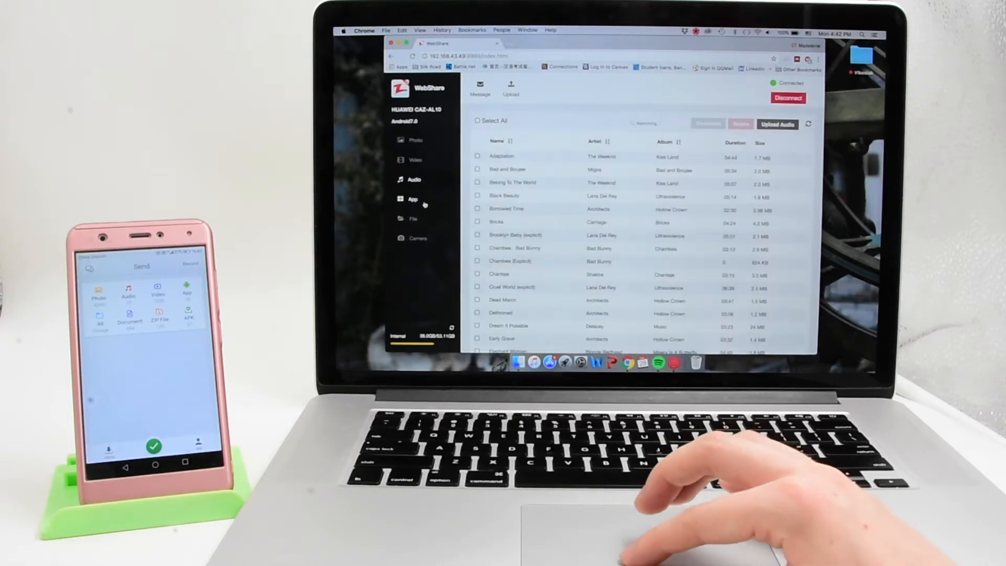
click(412, 200)
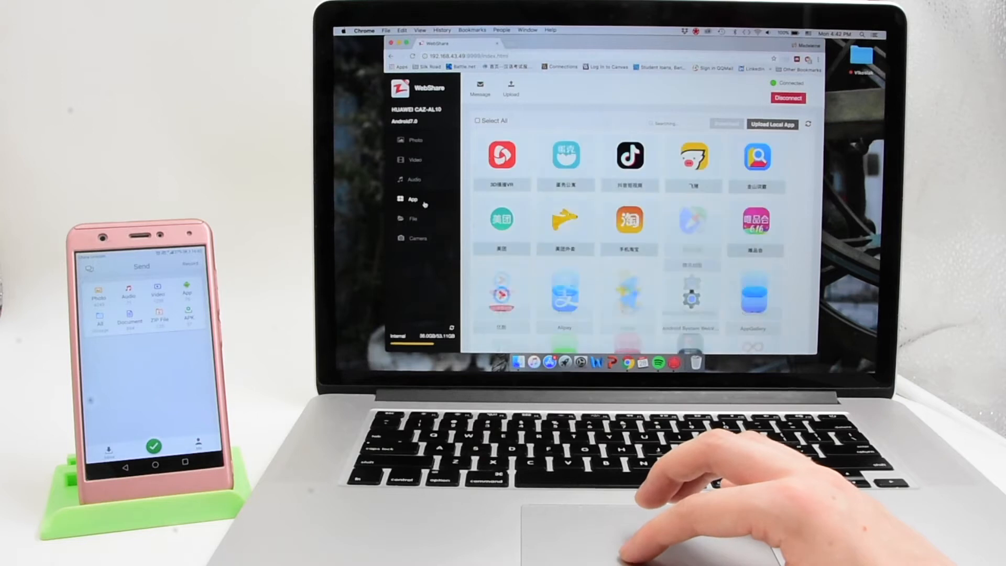
click(414, 218)
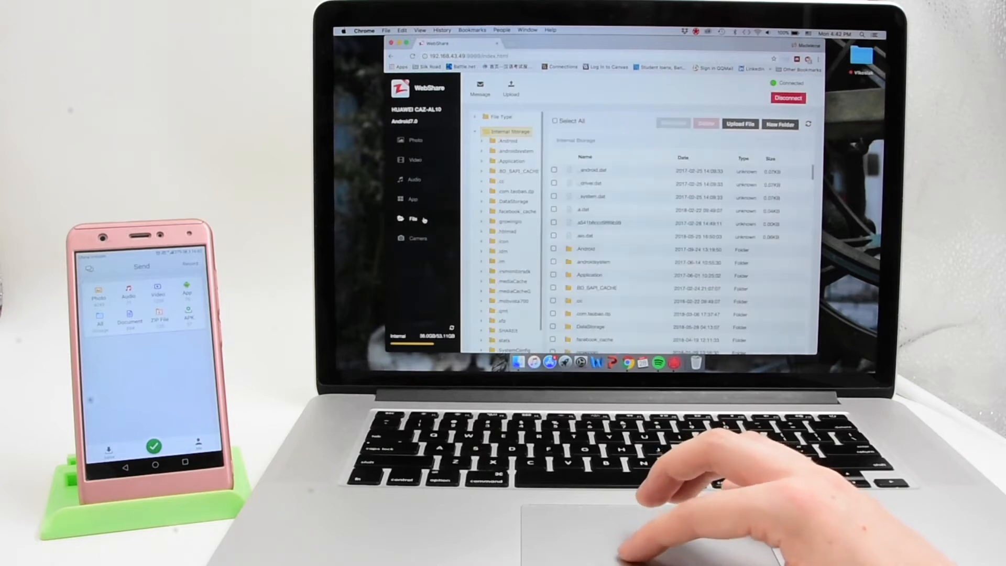
click(417, 237)
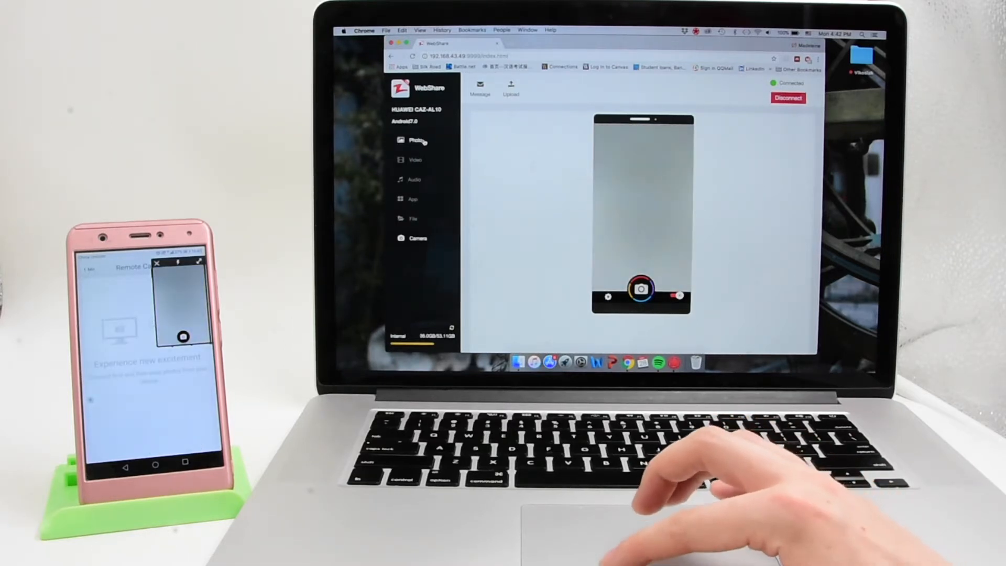
Step: Return to the phone's Photo album in the sidebar
click(415, 141)
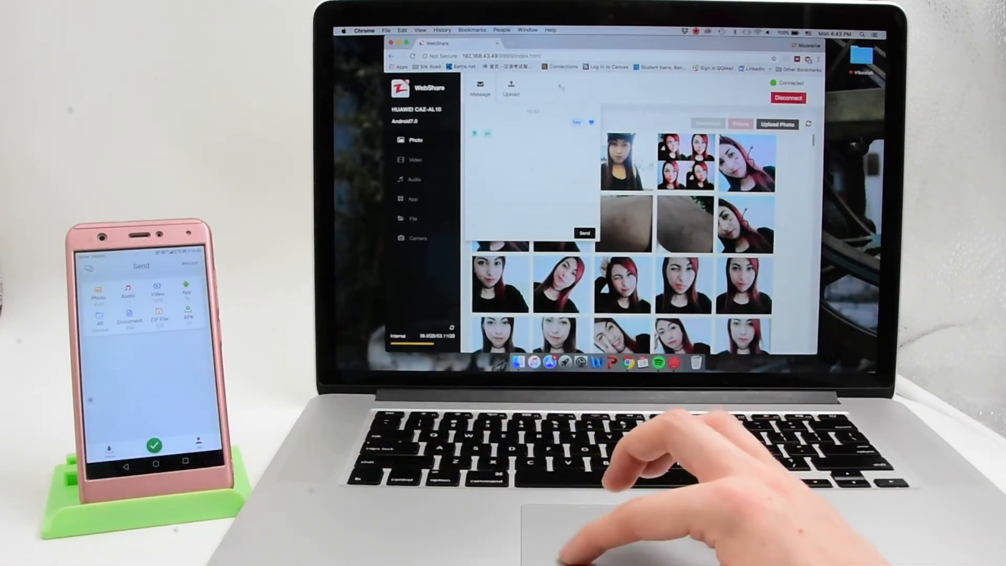
Step: Upload a picture from the computer to the phone via Upload, then Disconnect the phone
click(510, 87)
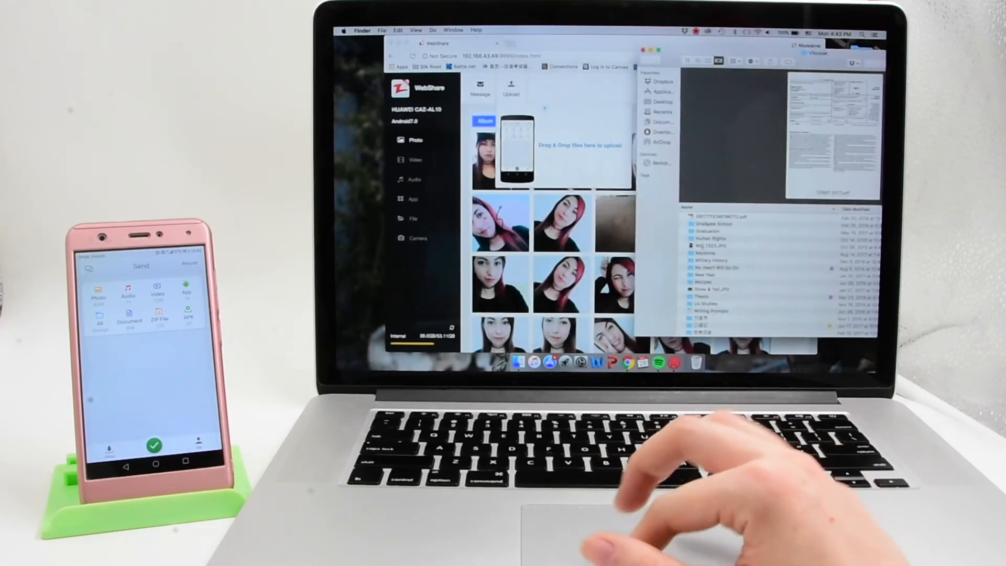
click(725, 246)
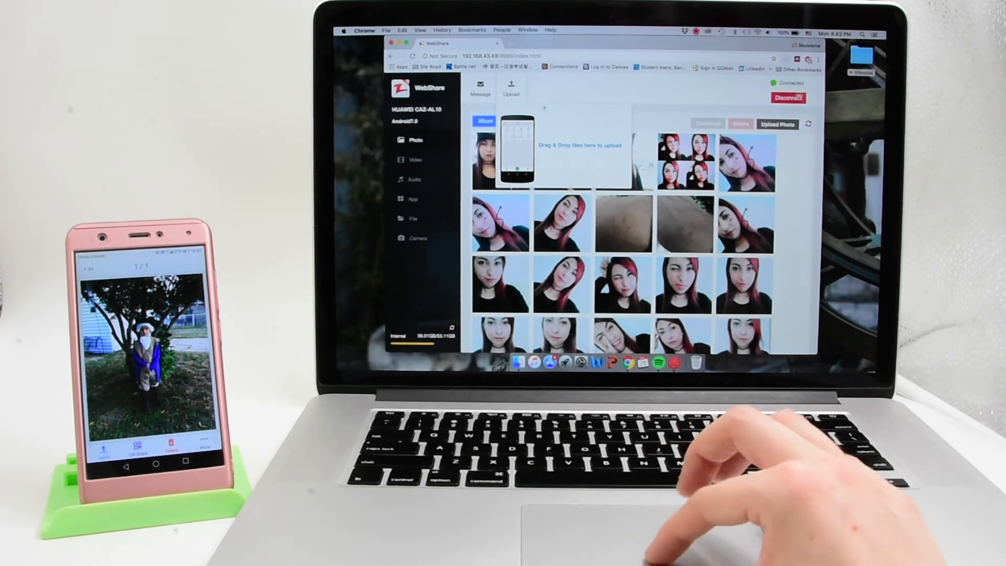
click(787, 97)
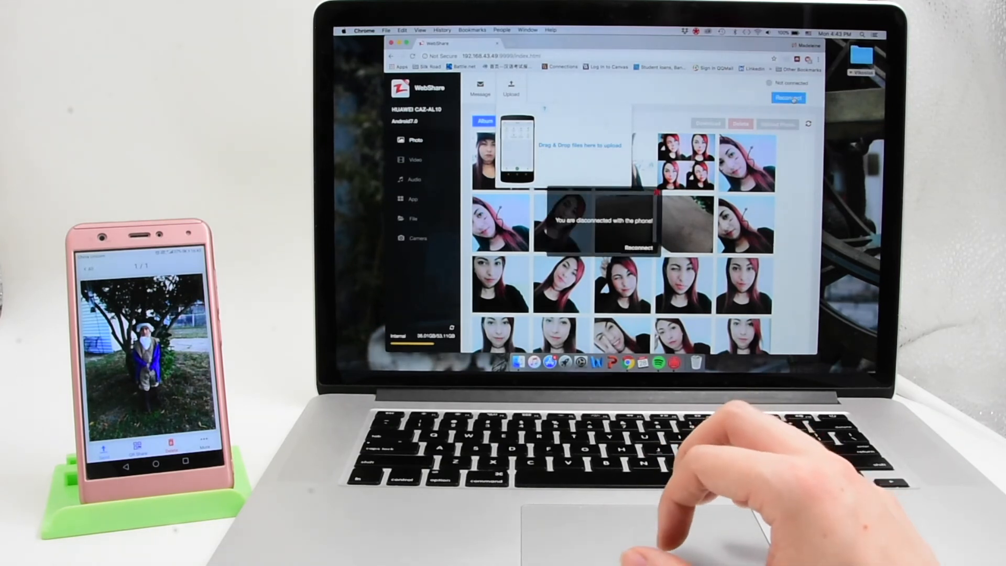